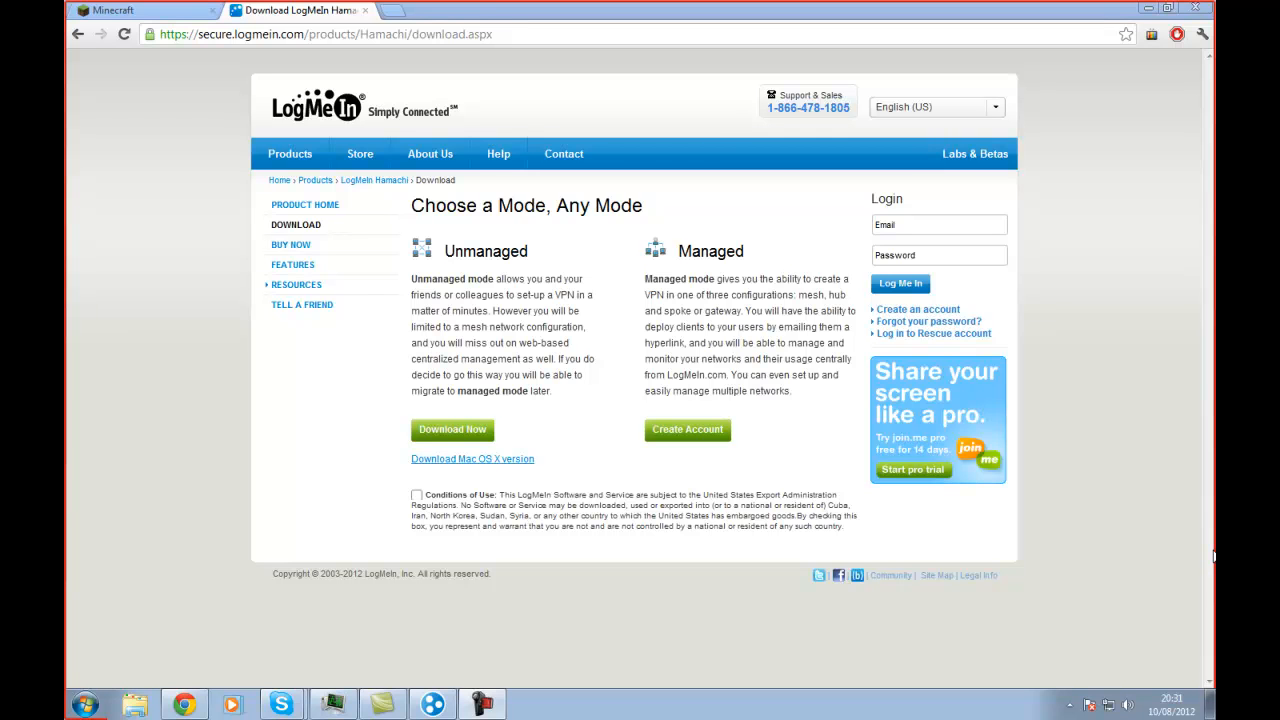
mouse_move(526, 290)
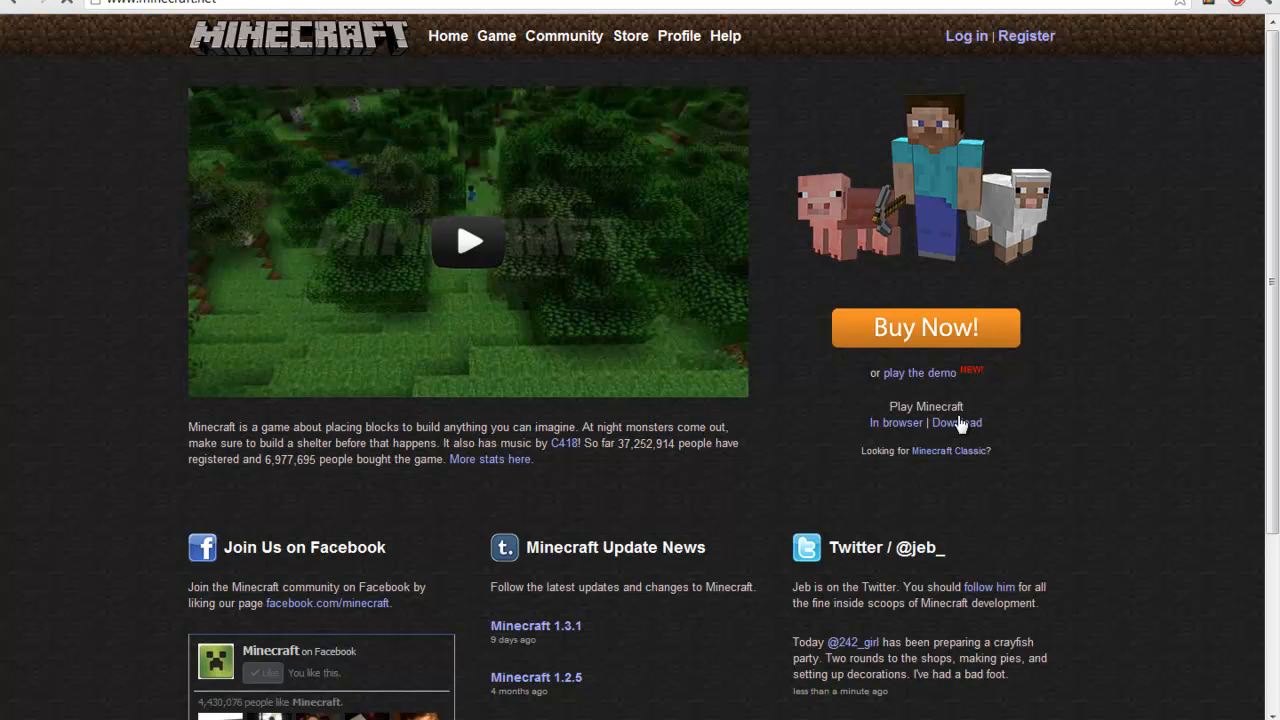
- Start downloading minecraft_server.jar from the Minecraft download page
left_click(956, 424)
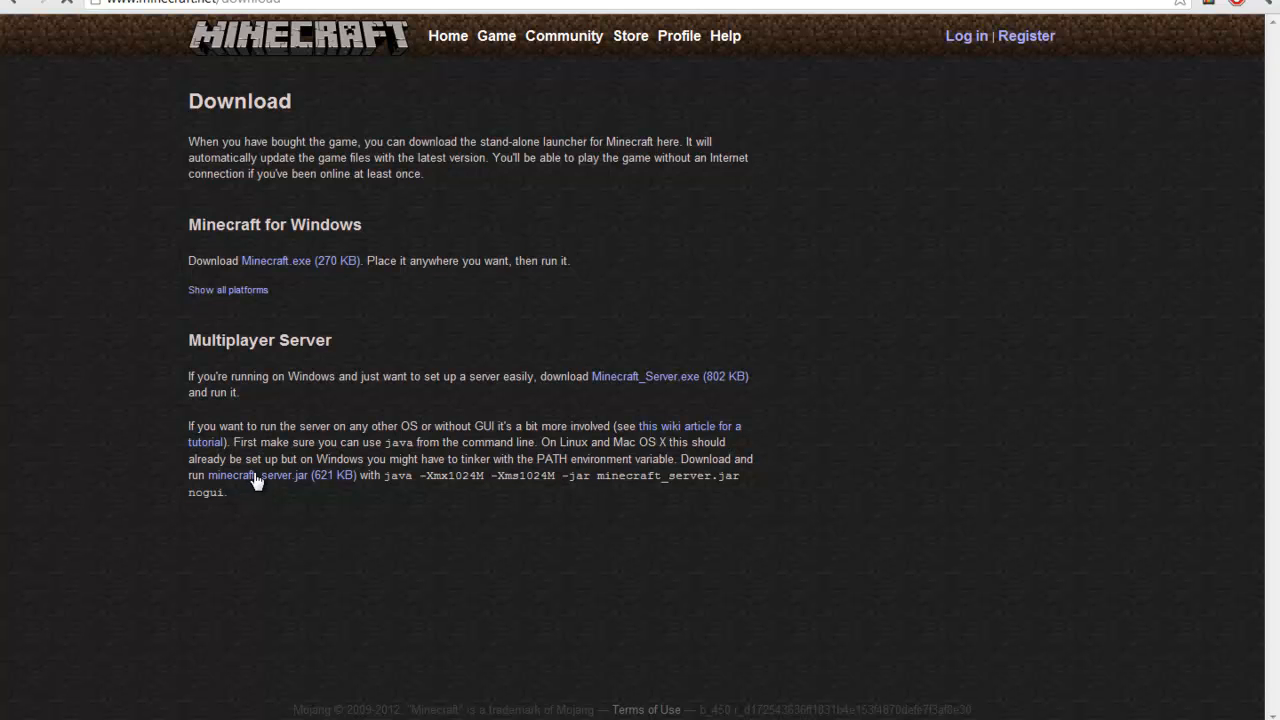
mouse_move(622, 684)
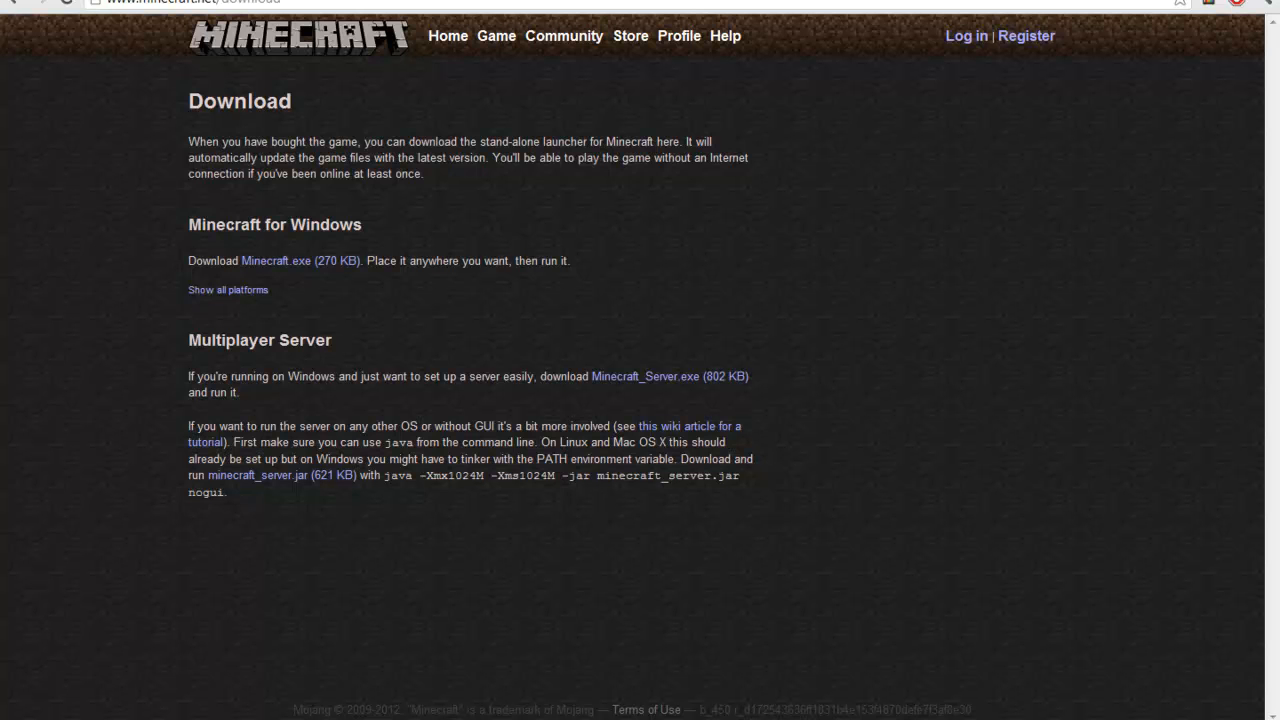
left_click(258, 476)
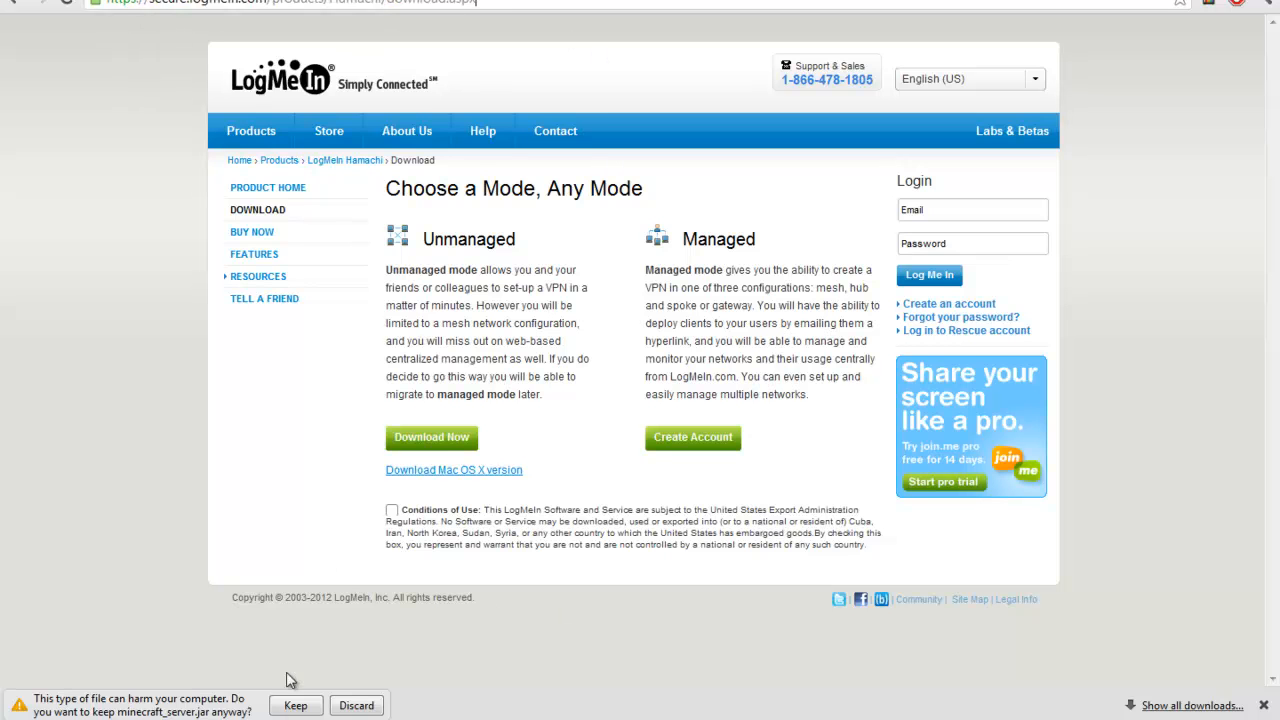
- Keep the downloaded jar and create a Minecraft 1.3.1 server folder on the desktop
left_click(296, 704)
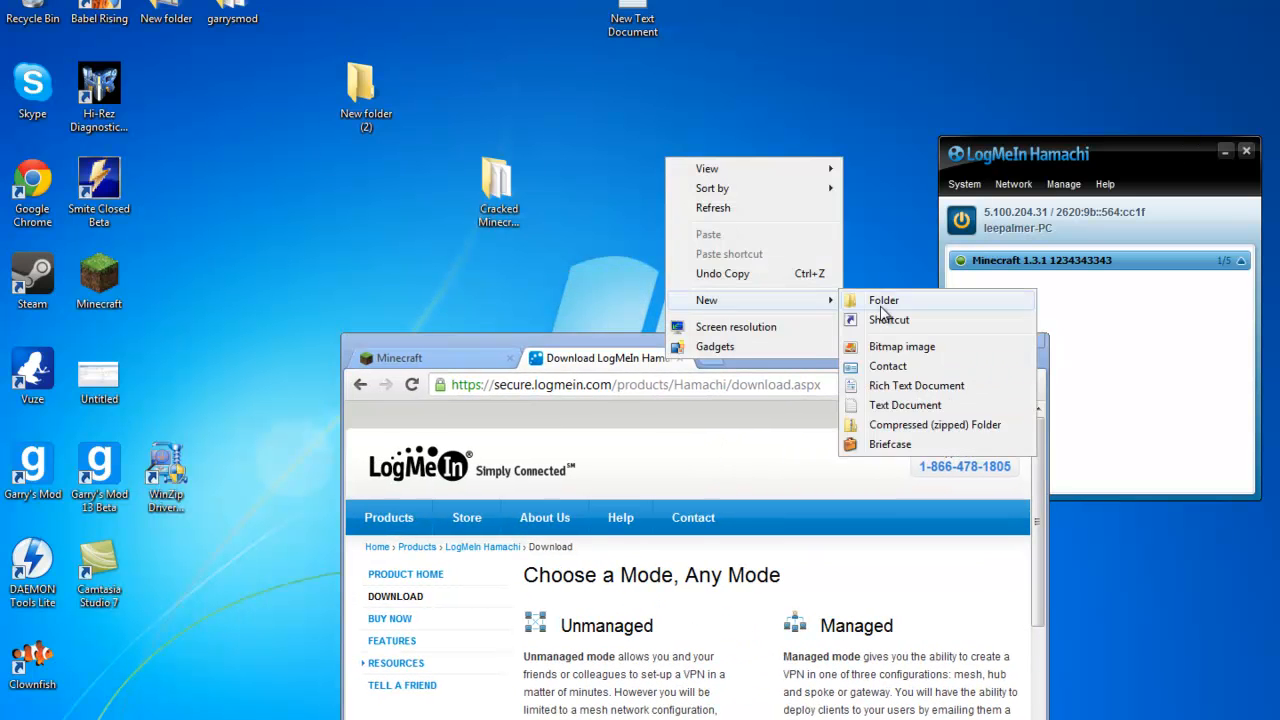
left_click(884, 300)
type("Minecraft 1.3.1 servera")
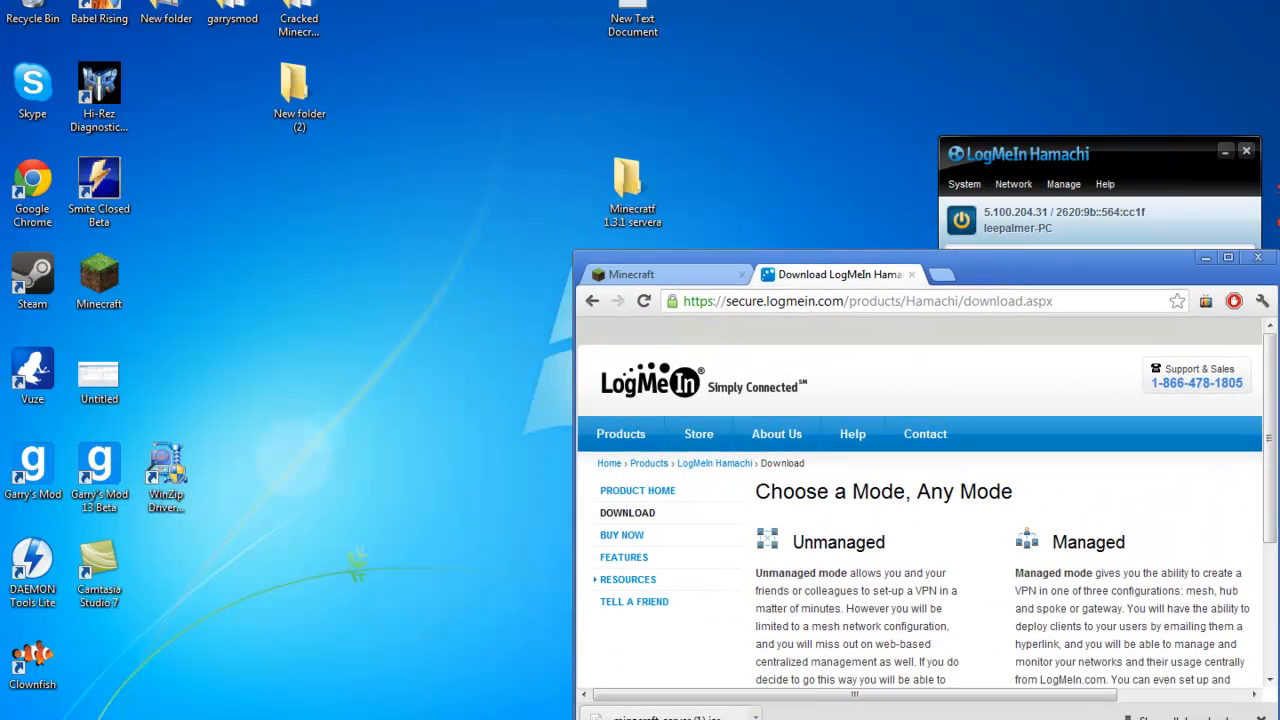
left_click(632, 184)
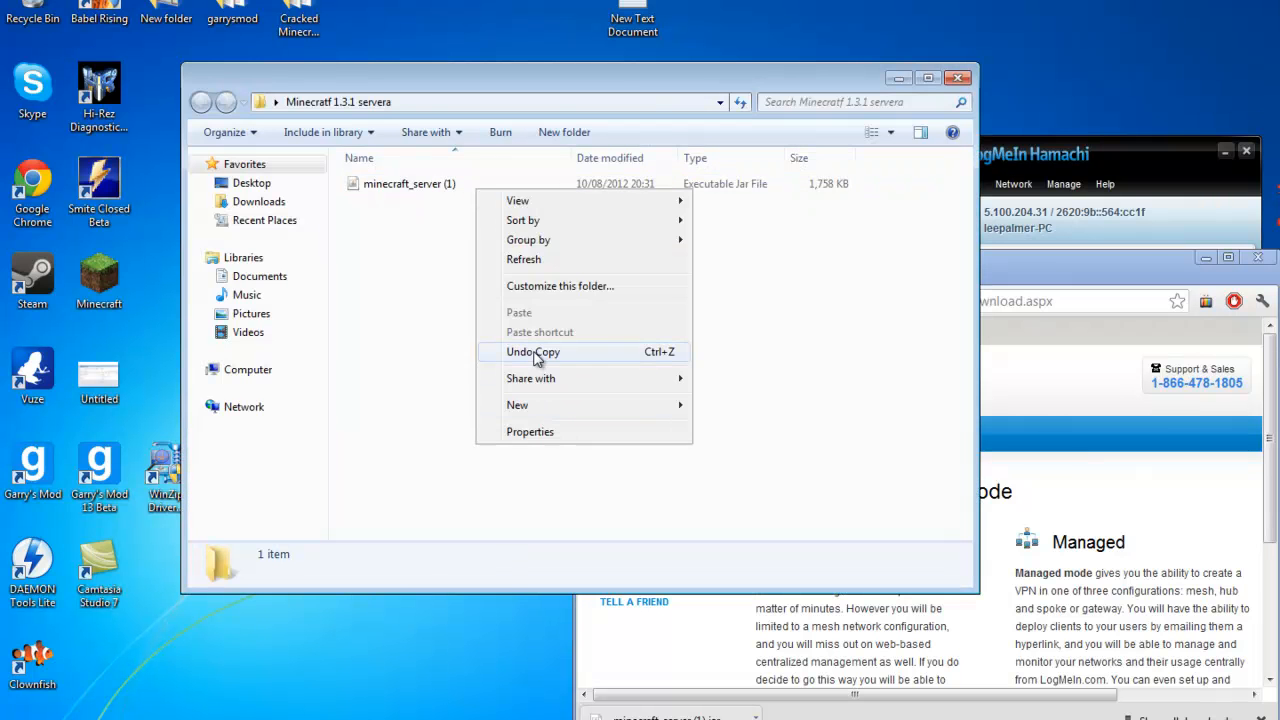
- Rename the server jar inside the folder to minecraft_server
right_click(408, 184)
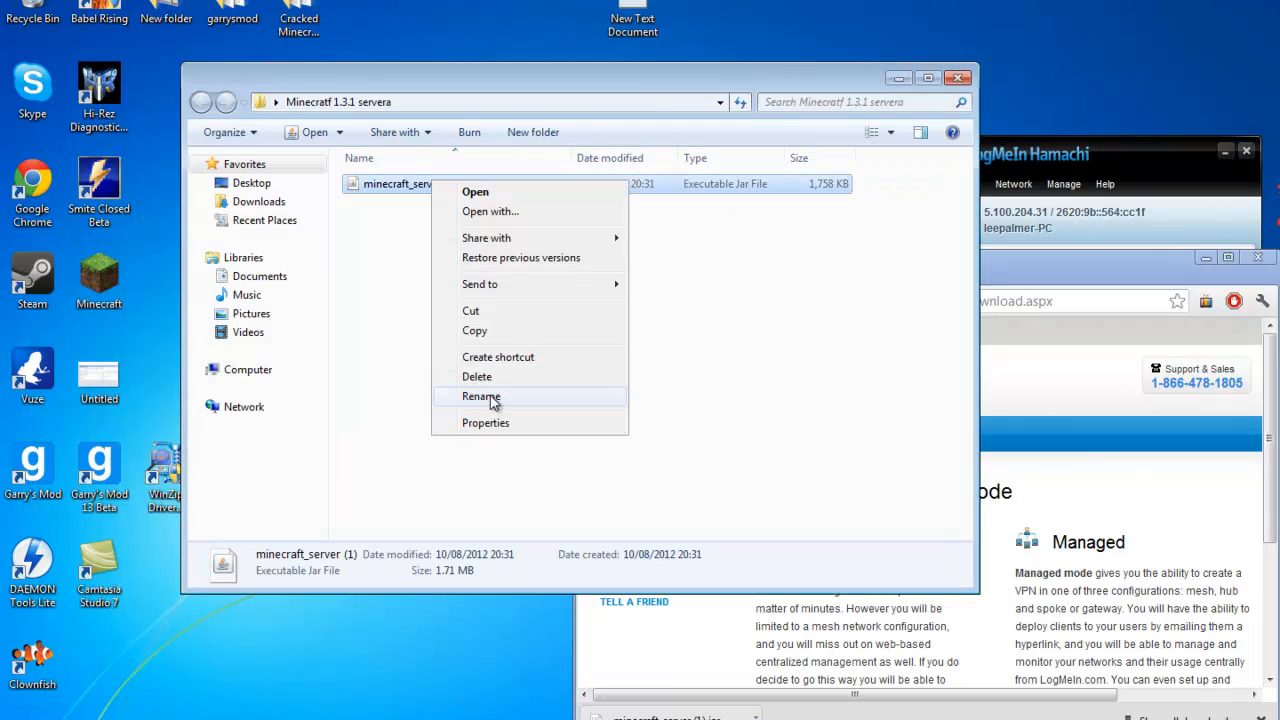
left_click(482, 396)
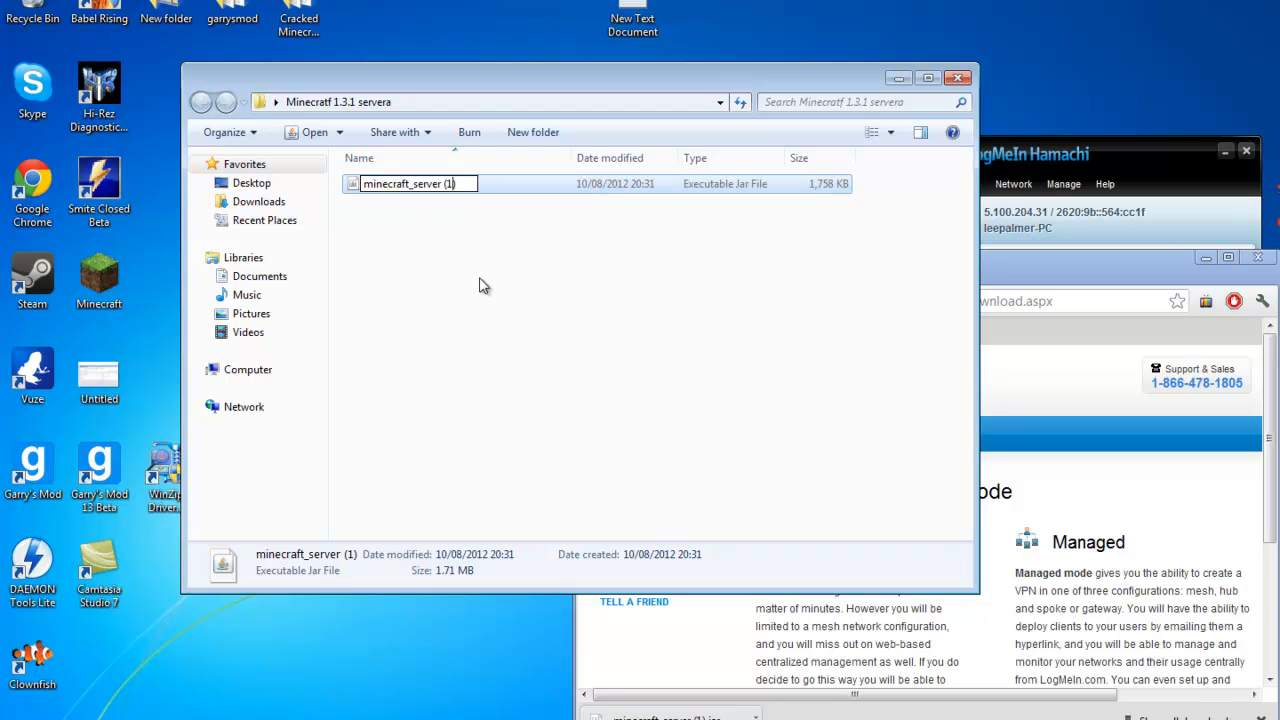
type("minecraft_server")
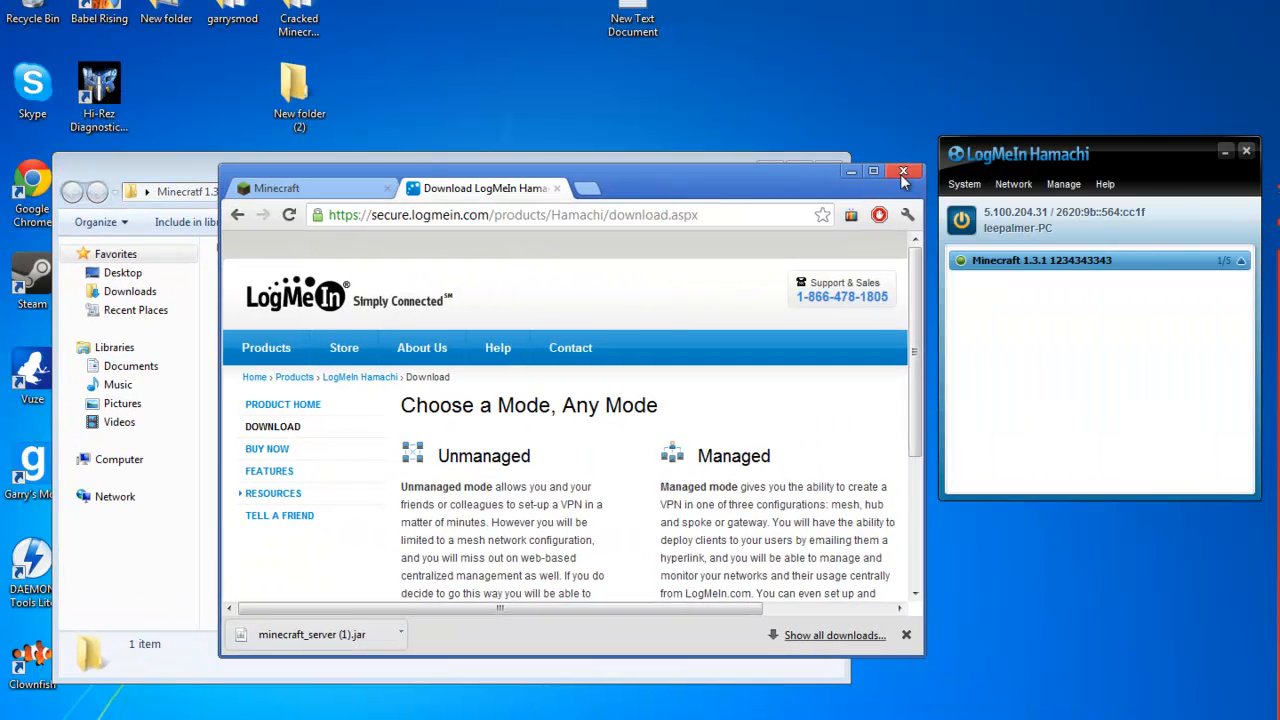
- Close the Chrome window, leaving the server folder and Hamachi visible
left_click(902, 172)
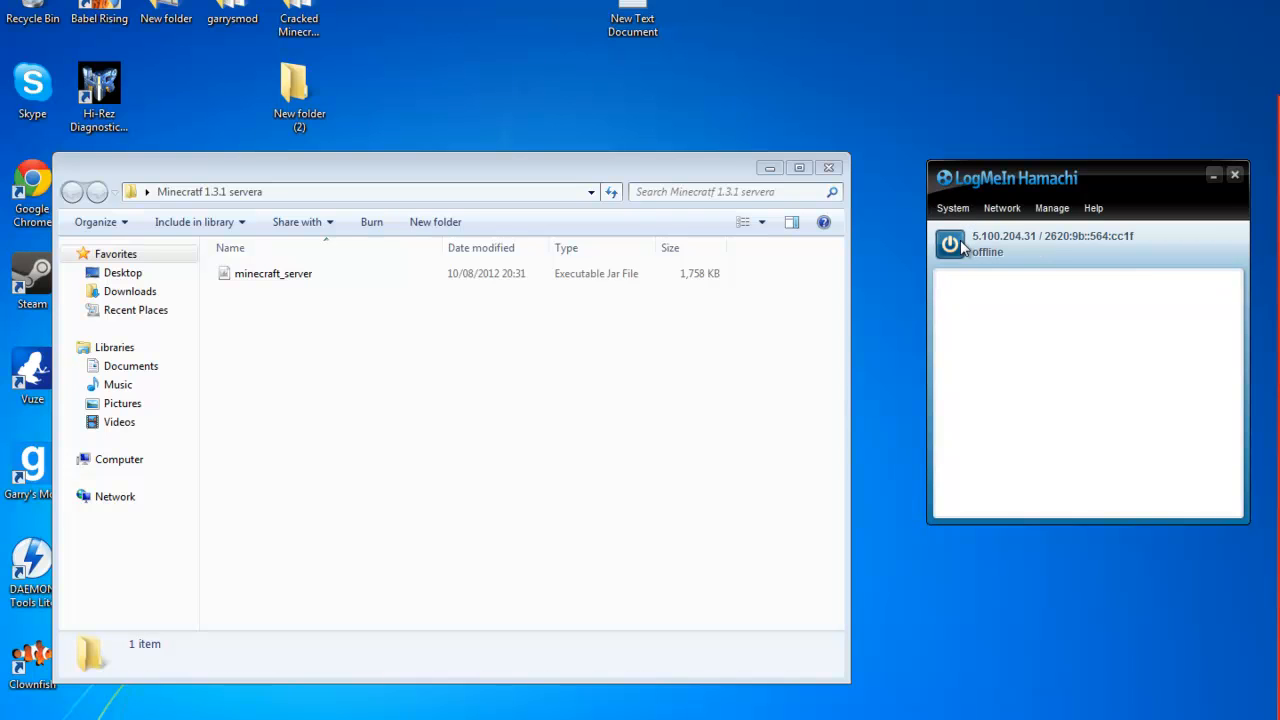
mouse_move(1060, 292)
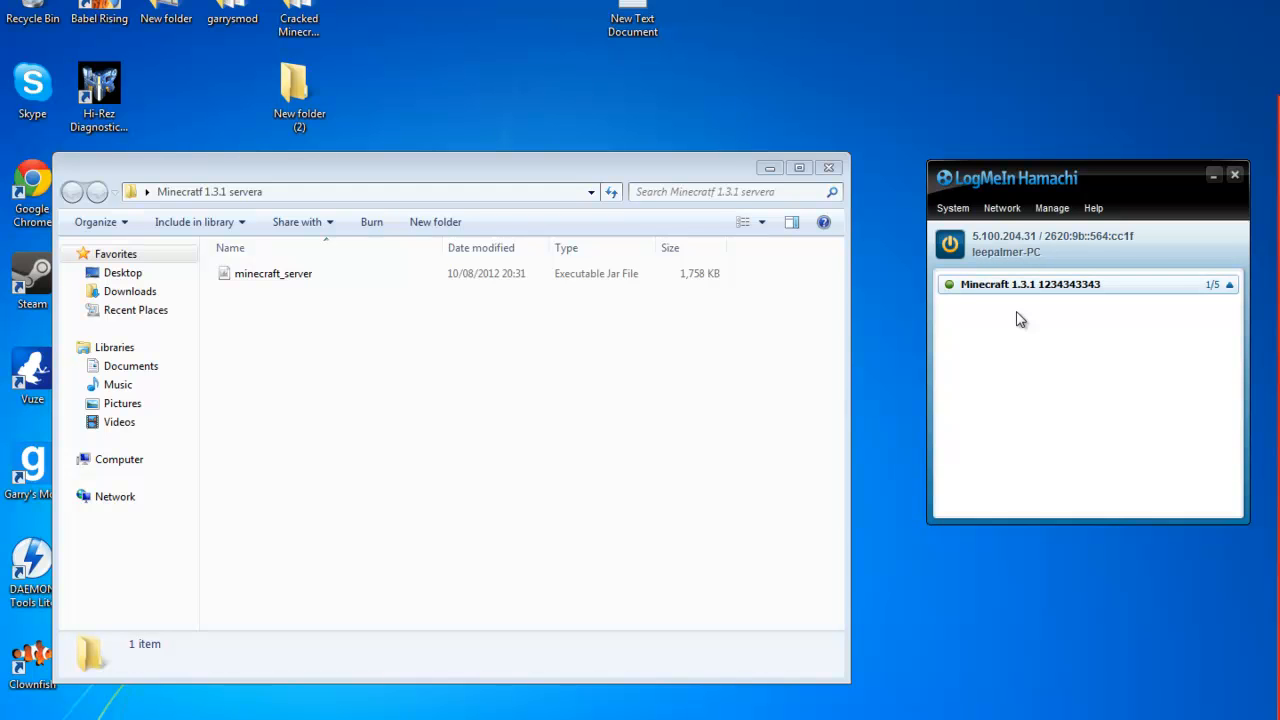
left_click(952, 208)
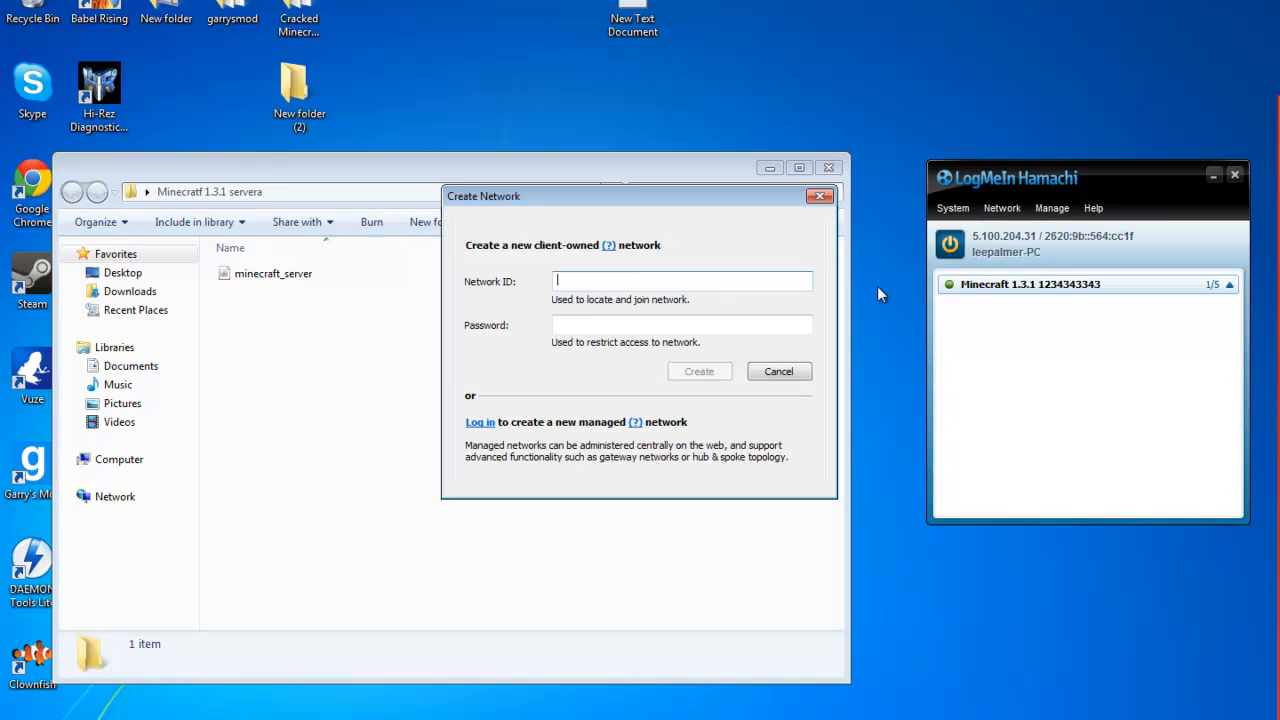
type("Mine")
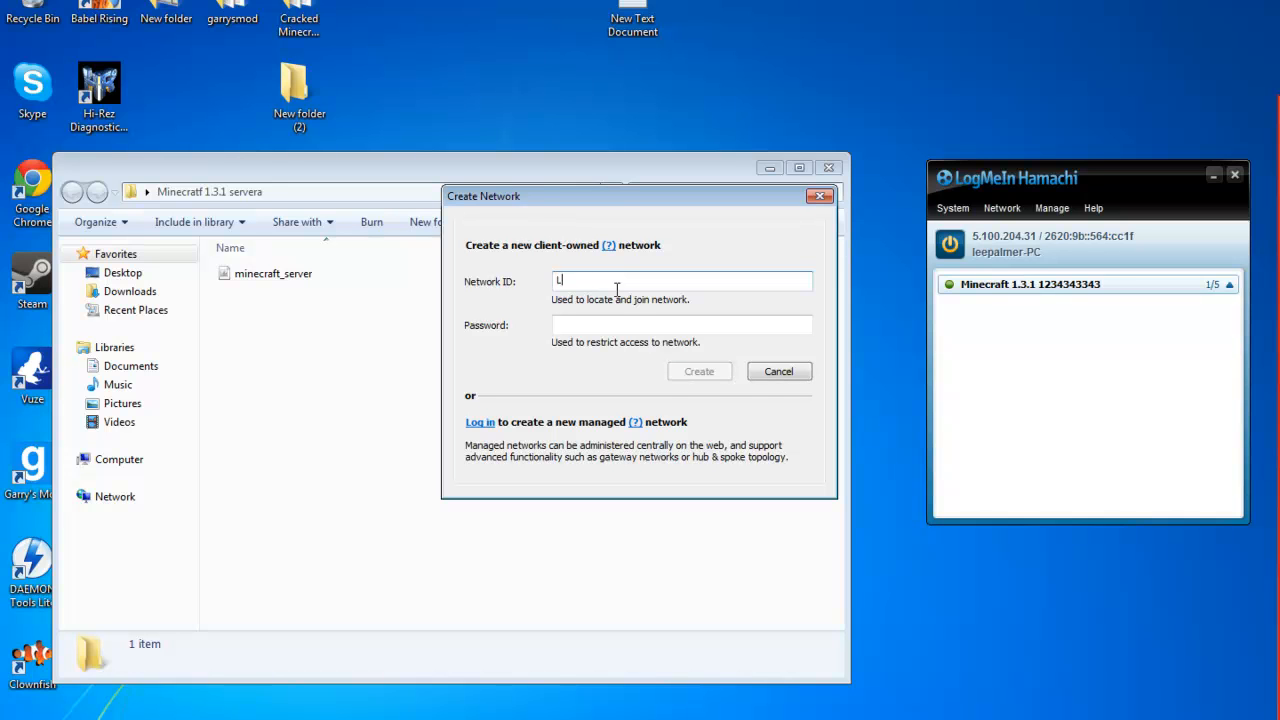
type("eep12s")
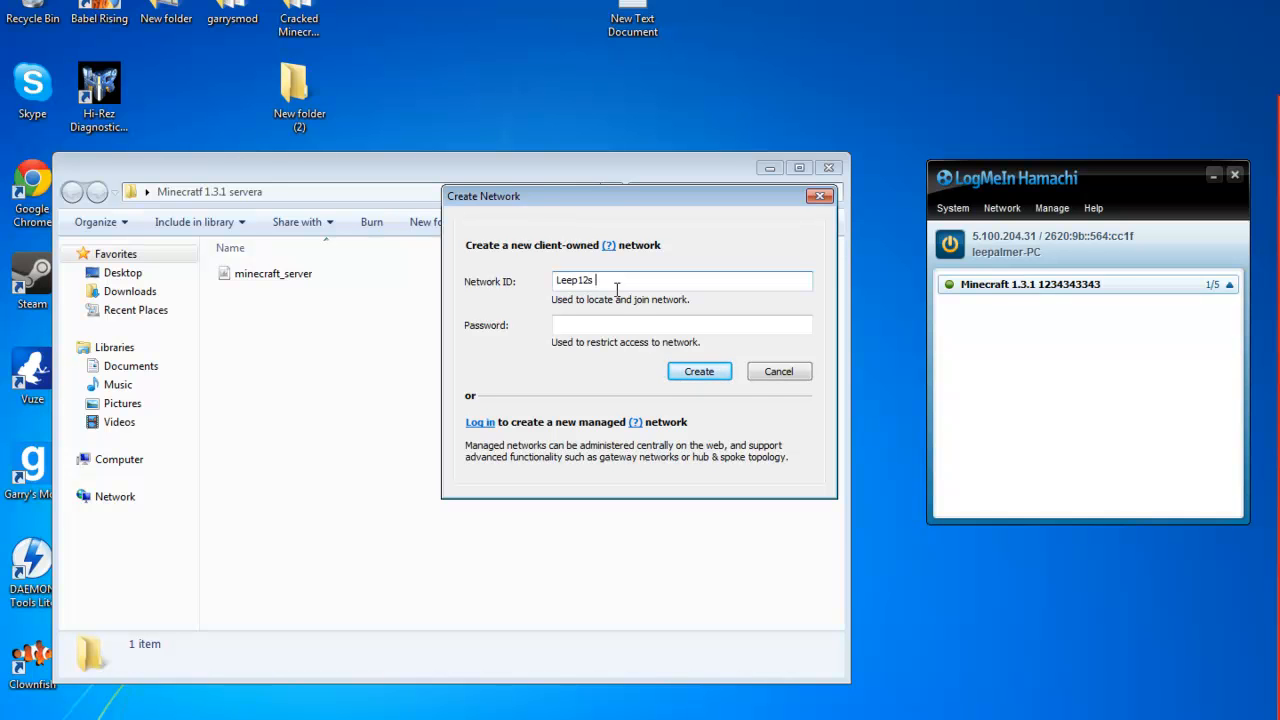
type("1.3.1")
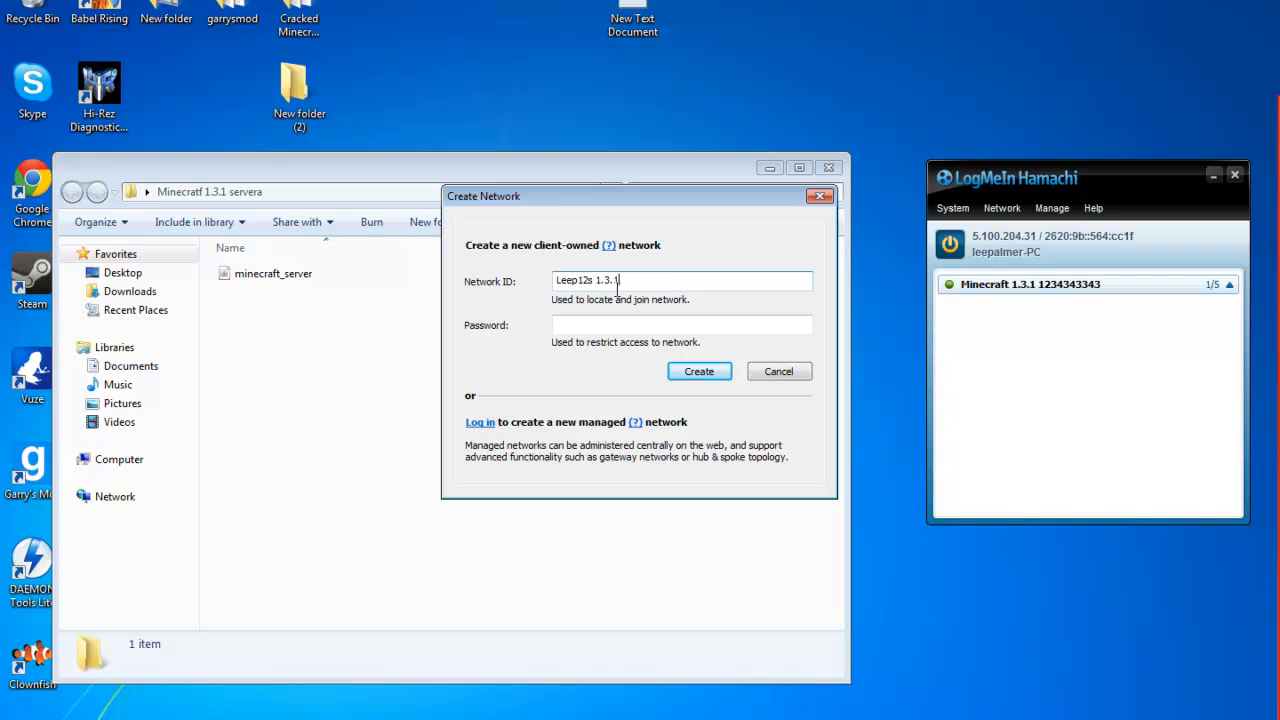
type("minecraft server")
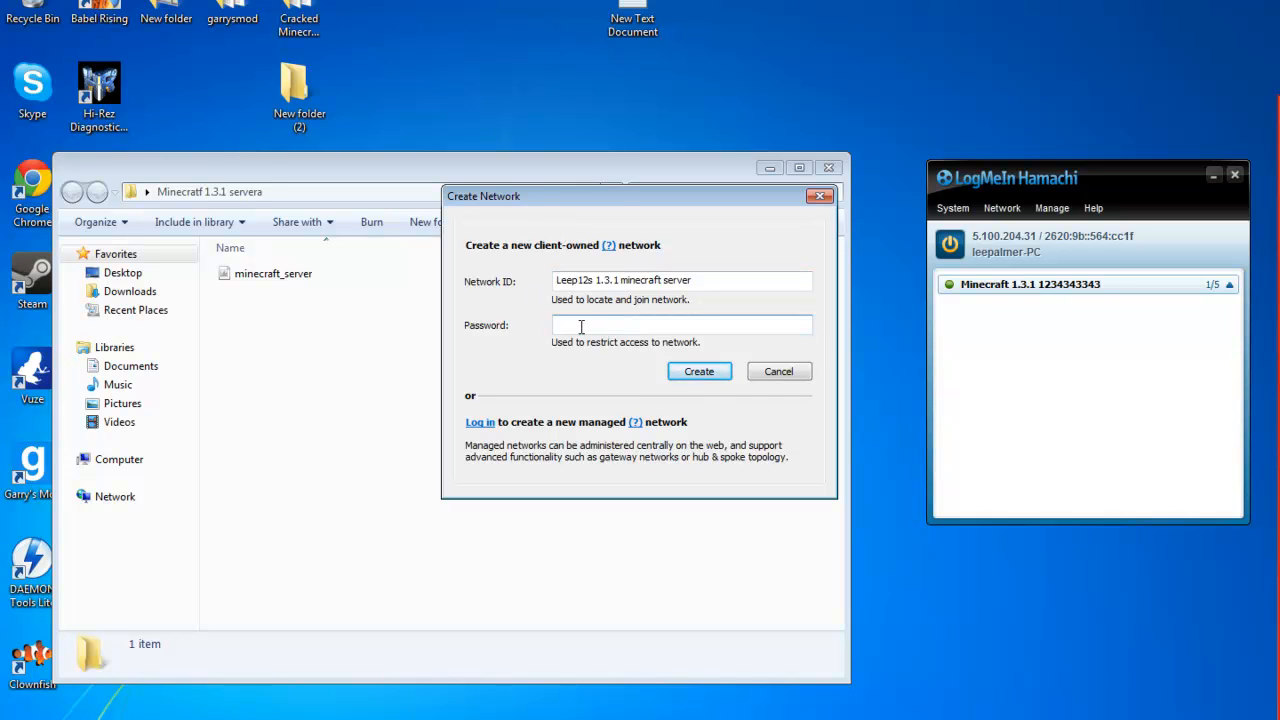
type("123")
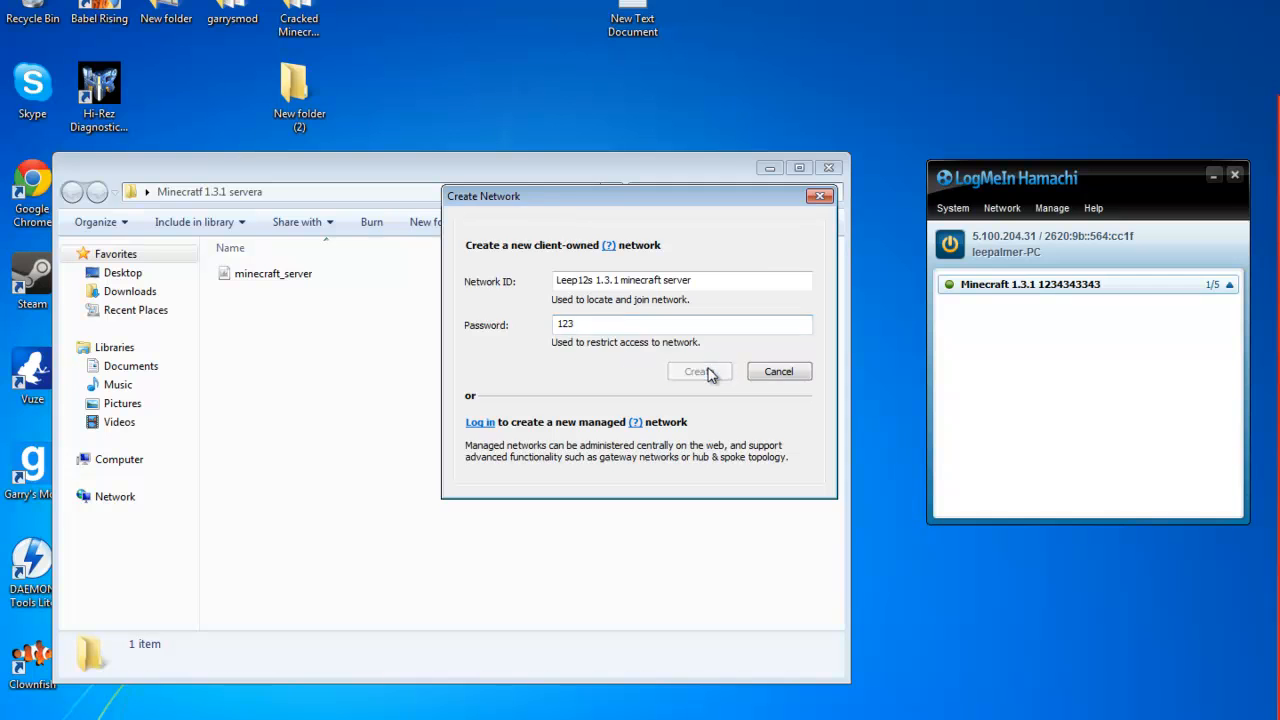
left_click(696, 370)
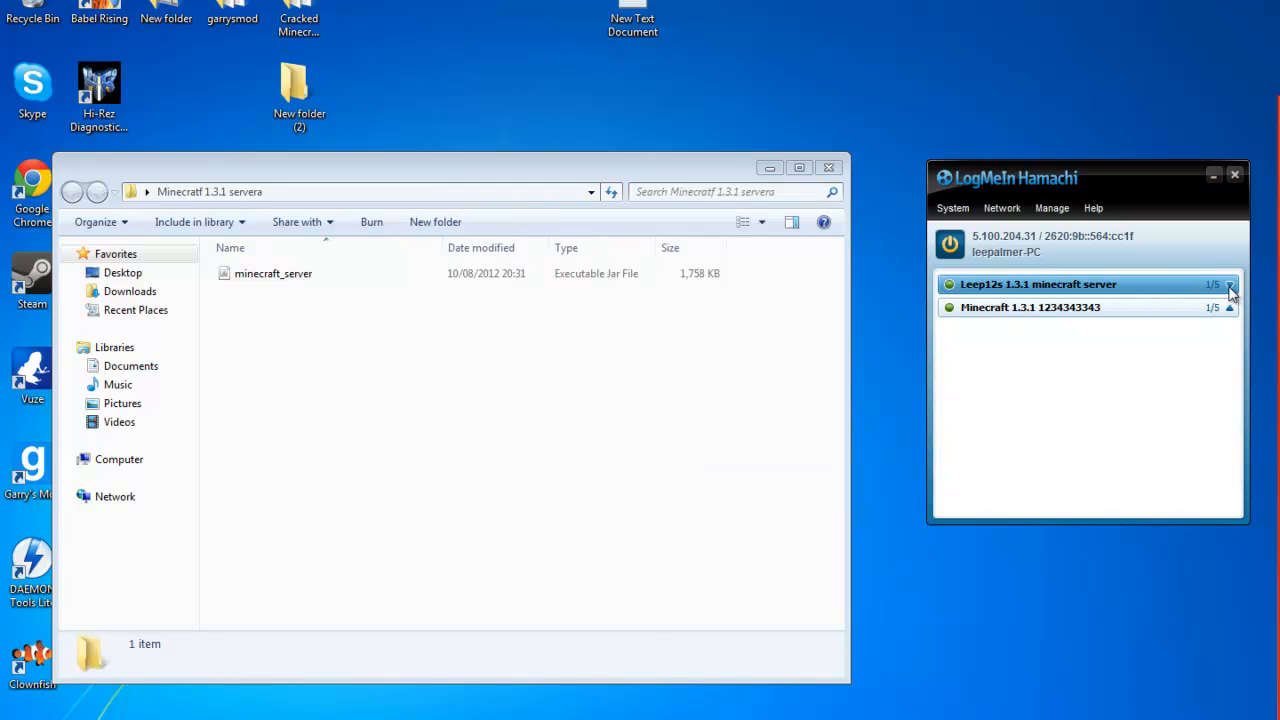
- Launch minecraft_server.jar so the server log runs until spawn preparation is done
left_click(272, 272)
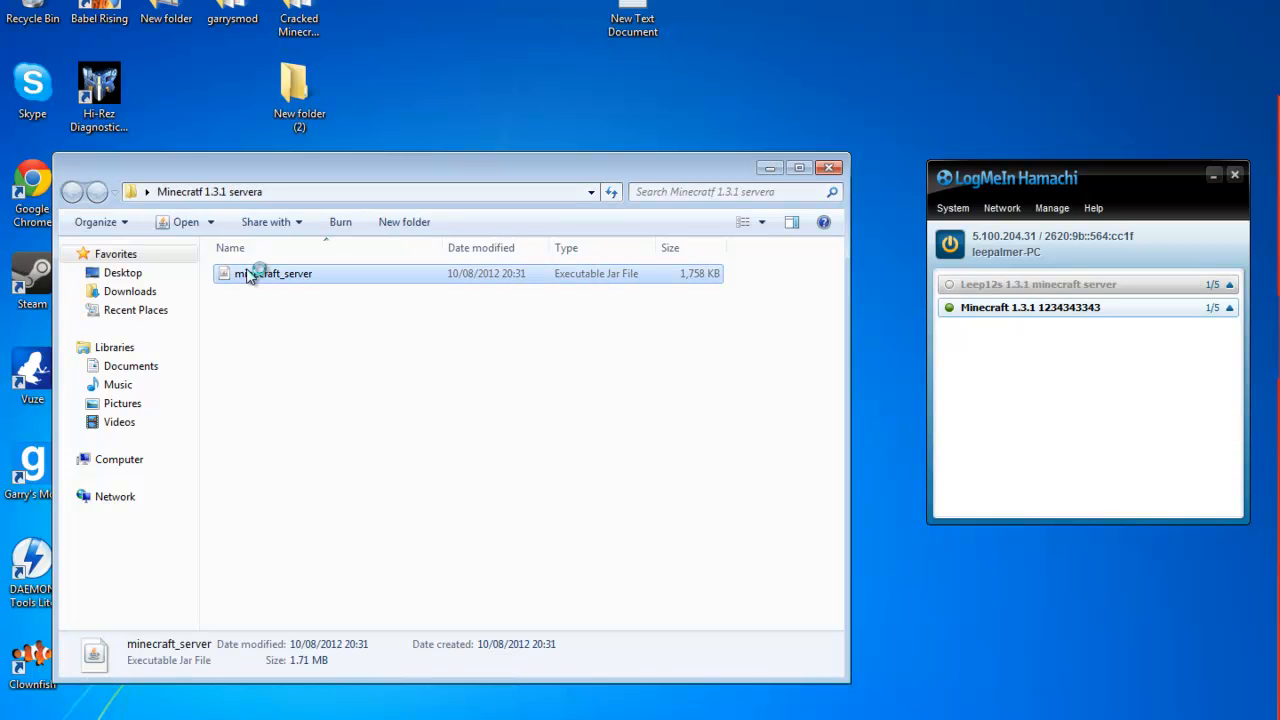
double_click(270, 272)
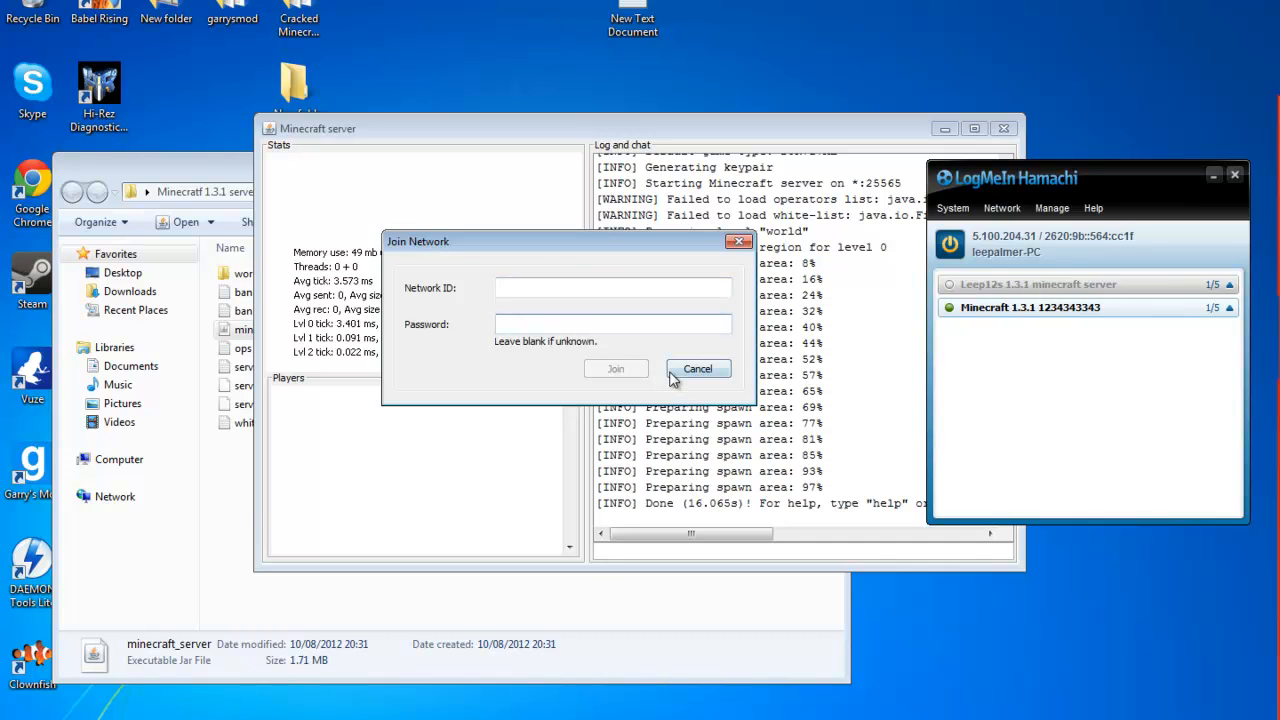
- Dismiss the Join Network prompt and select the new server network in Hamachi
left_click(696, 368)
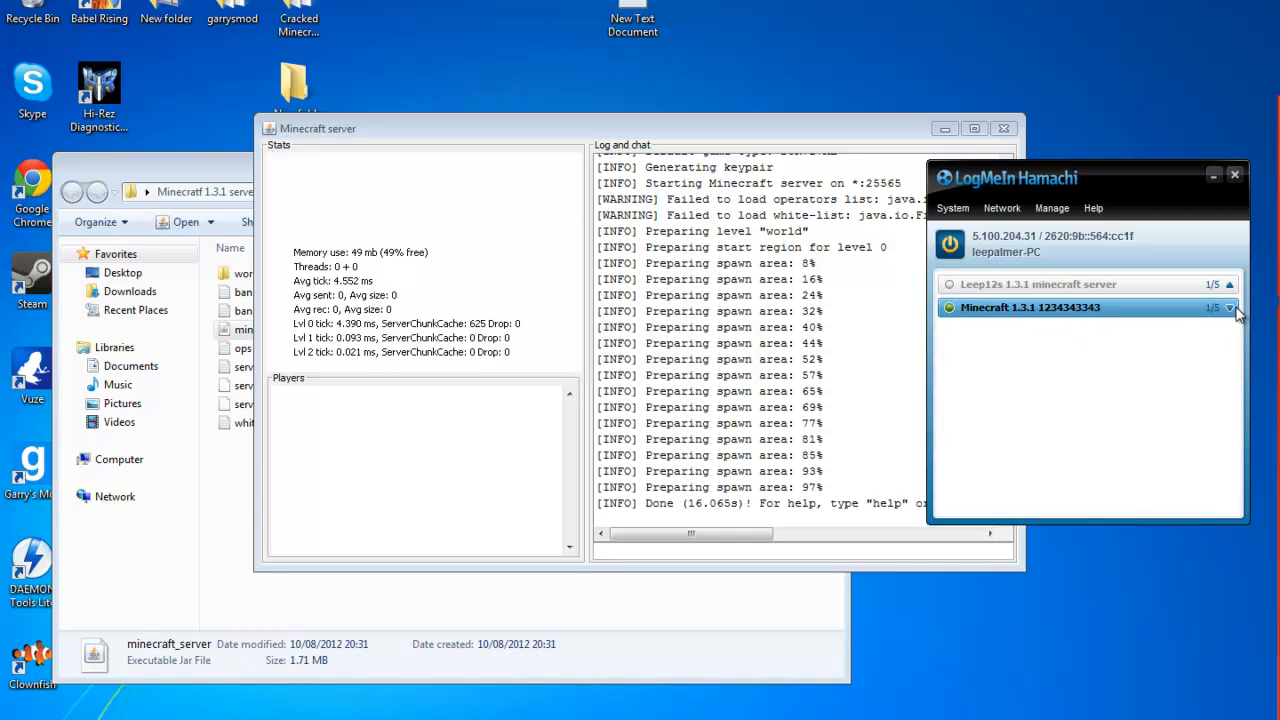
left_click(1036, 284)
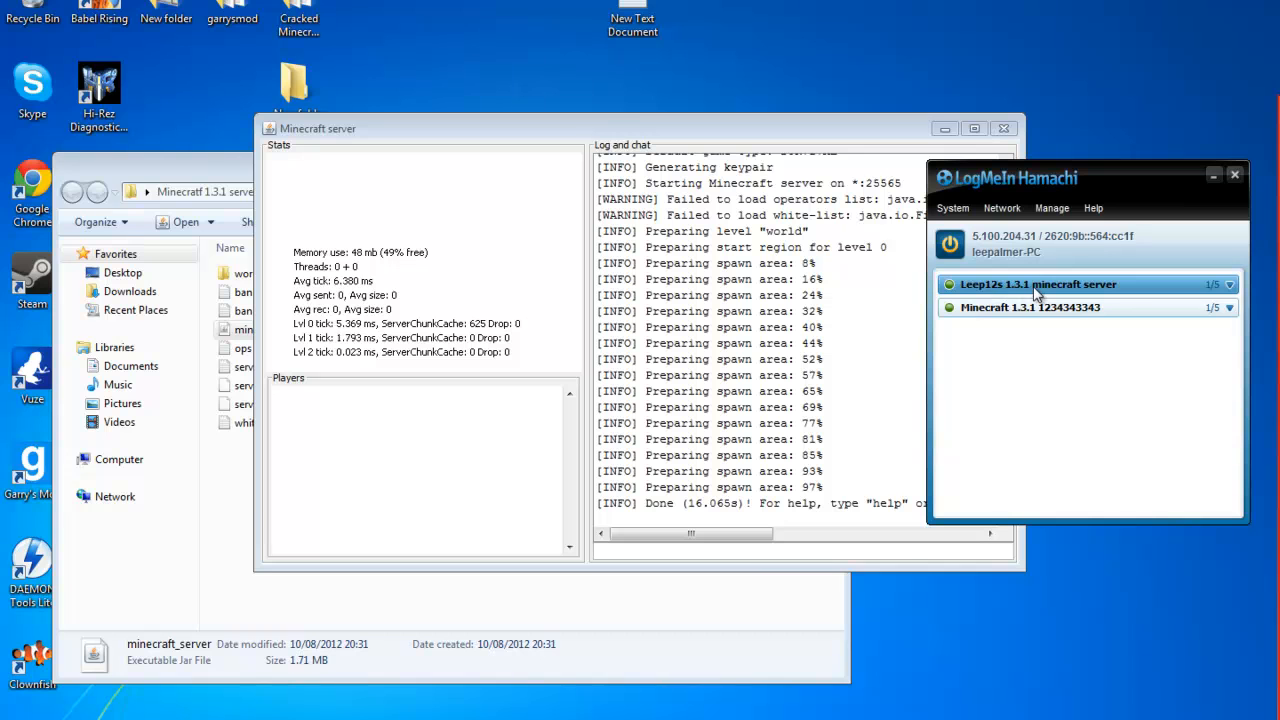
left_click(1002, 208)
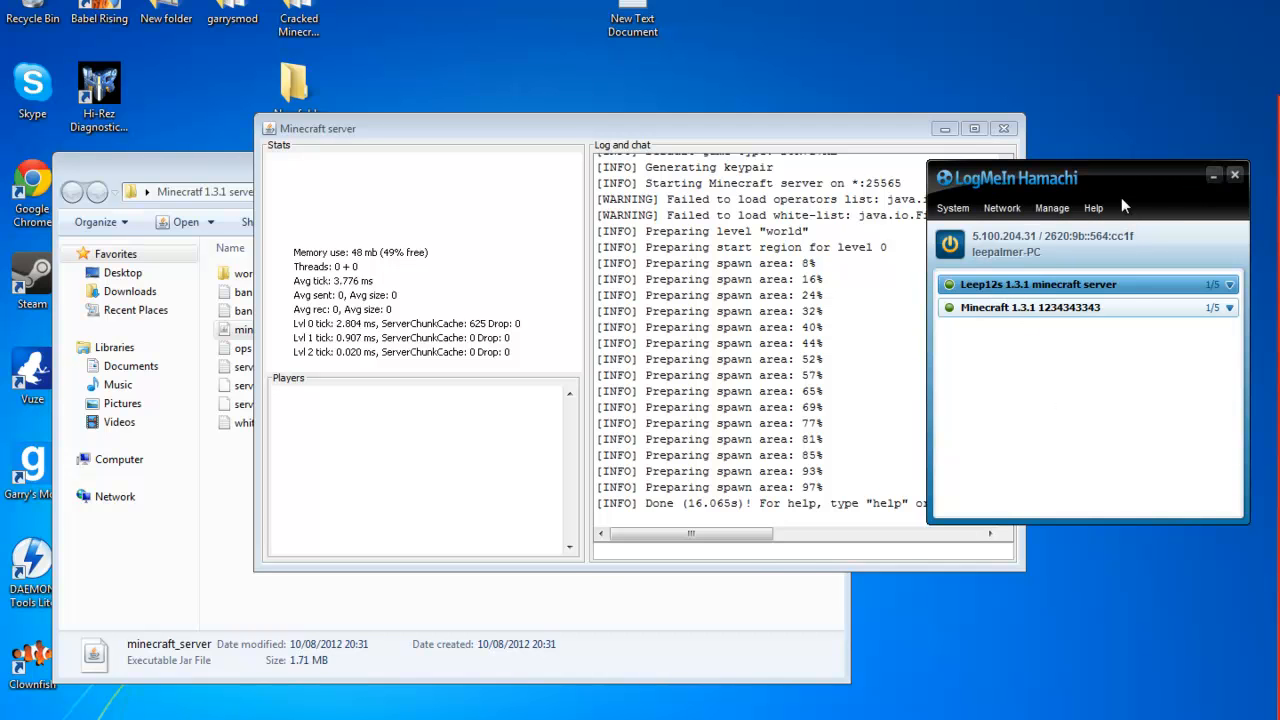
mouse_move(1072, 252)
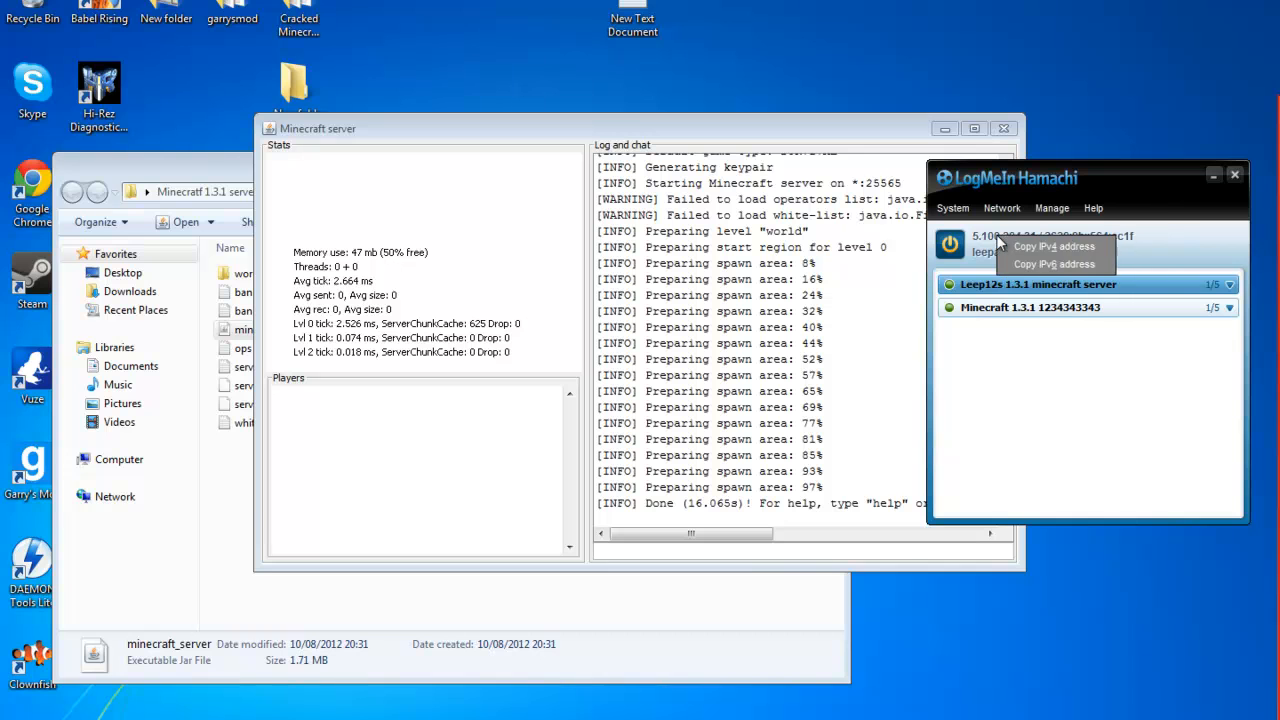
mouse_move(1032, 252)
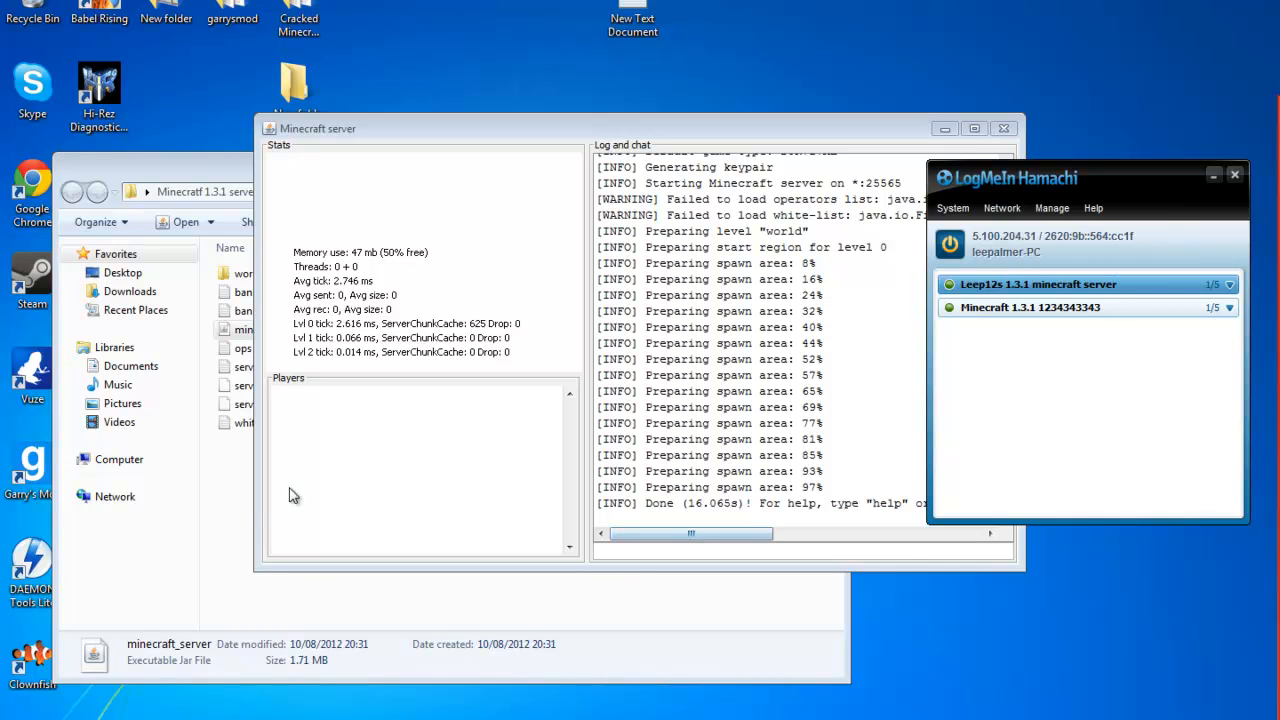
- Record the join address 5.100.204.31:2556 in a new Notepad document
double_click(632, 18)
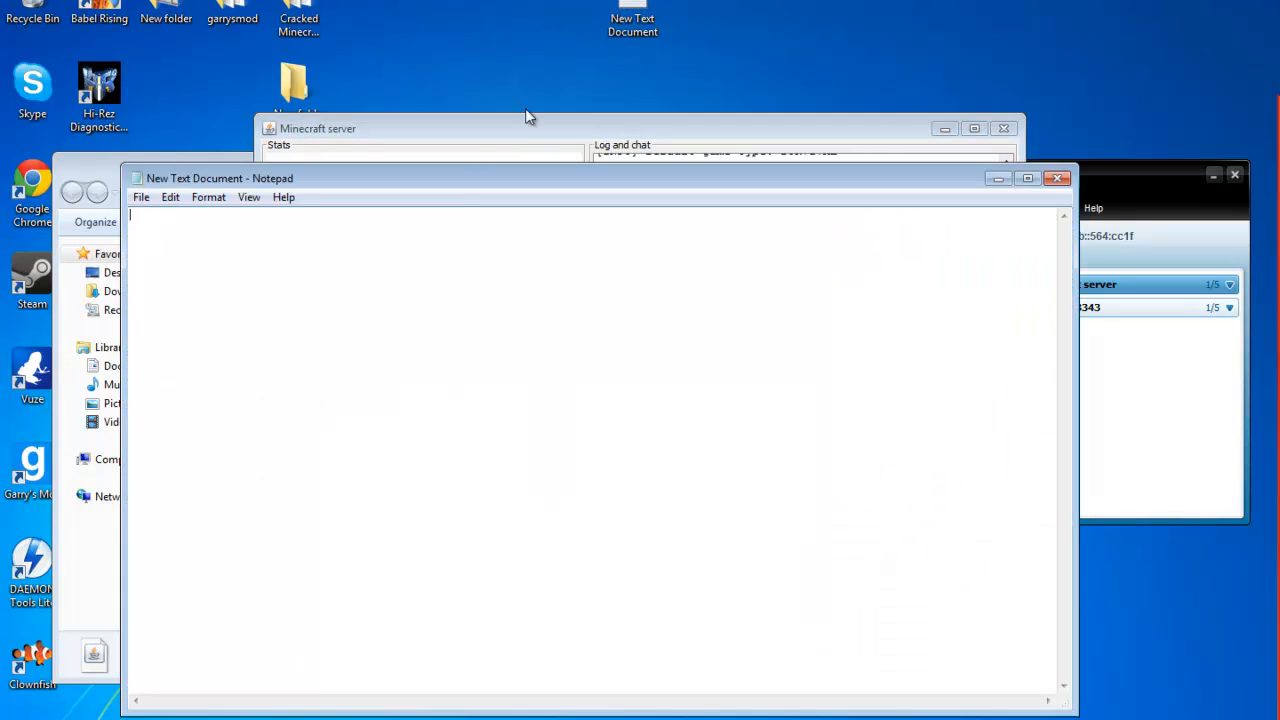
type("5.100.204.31")
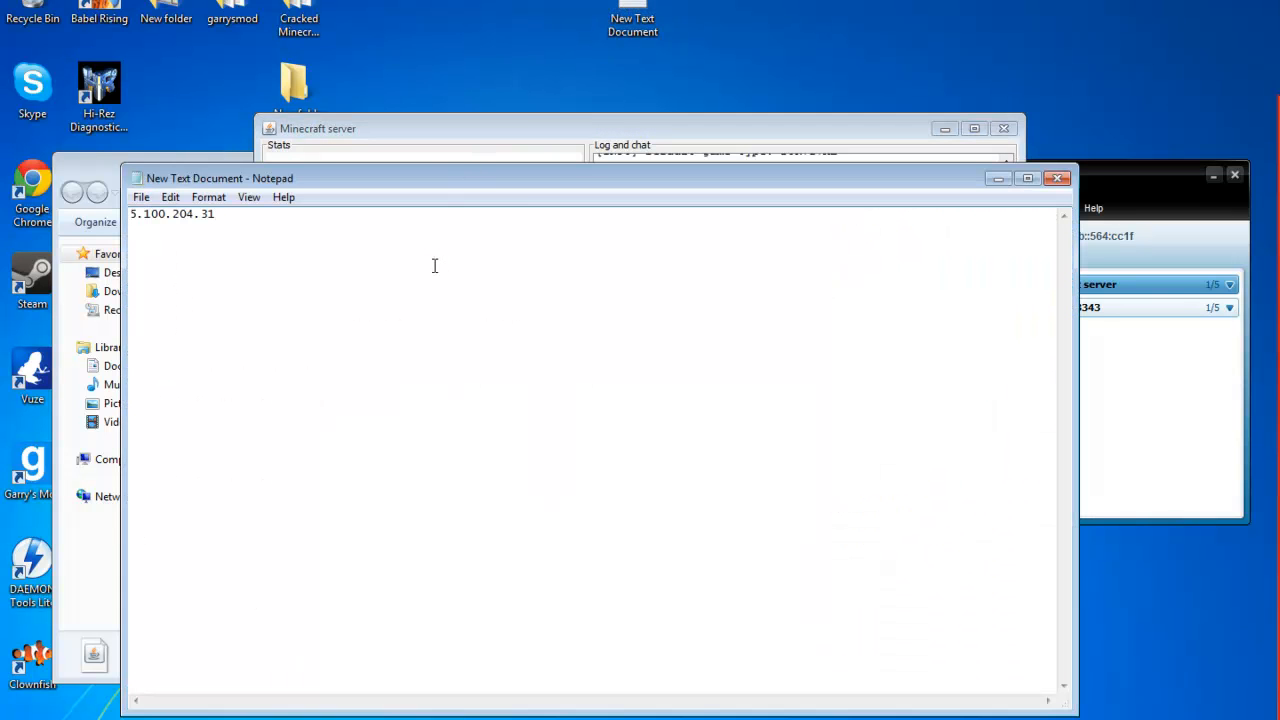
type(":2556")
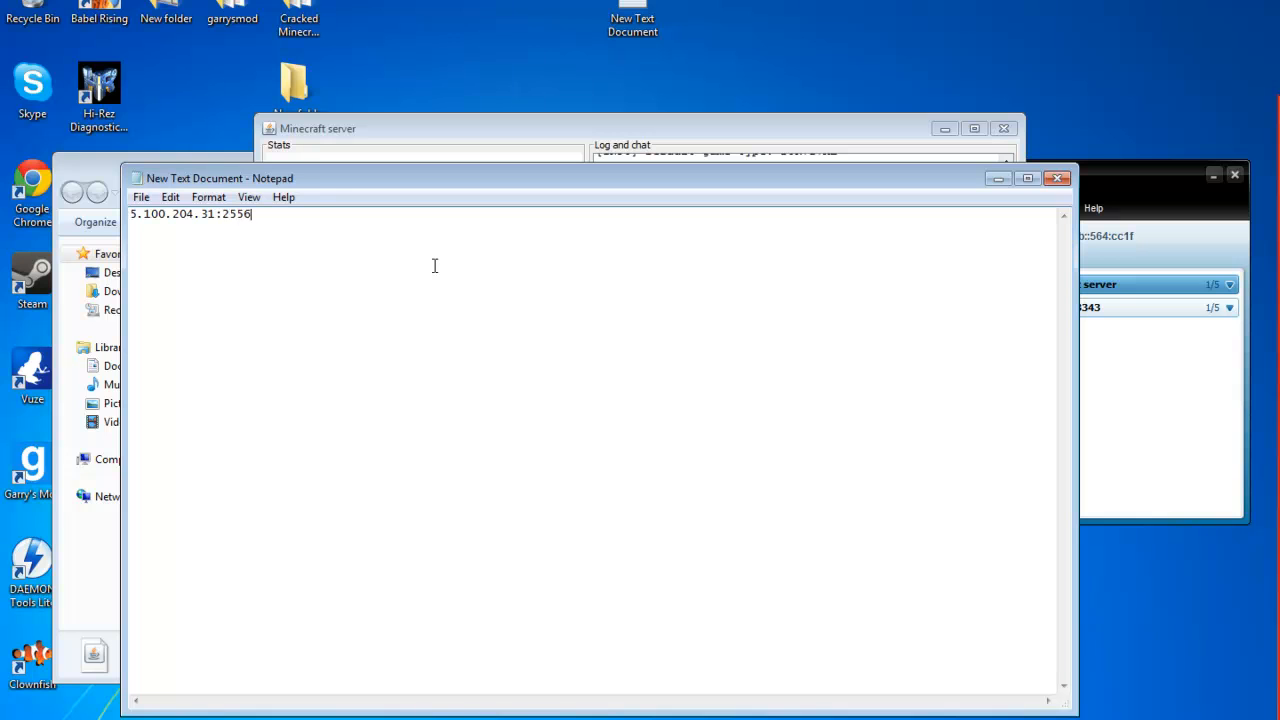
mouse_move(1144, 190)
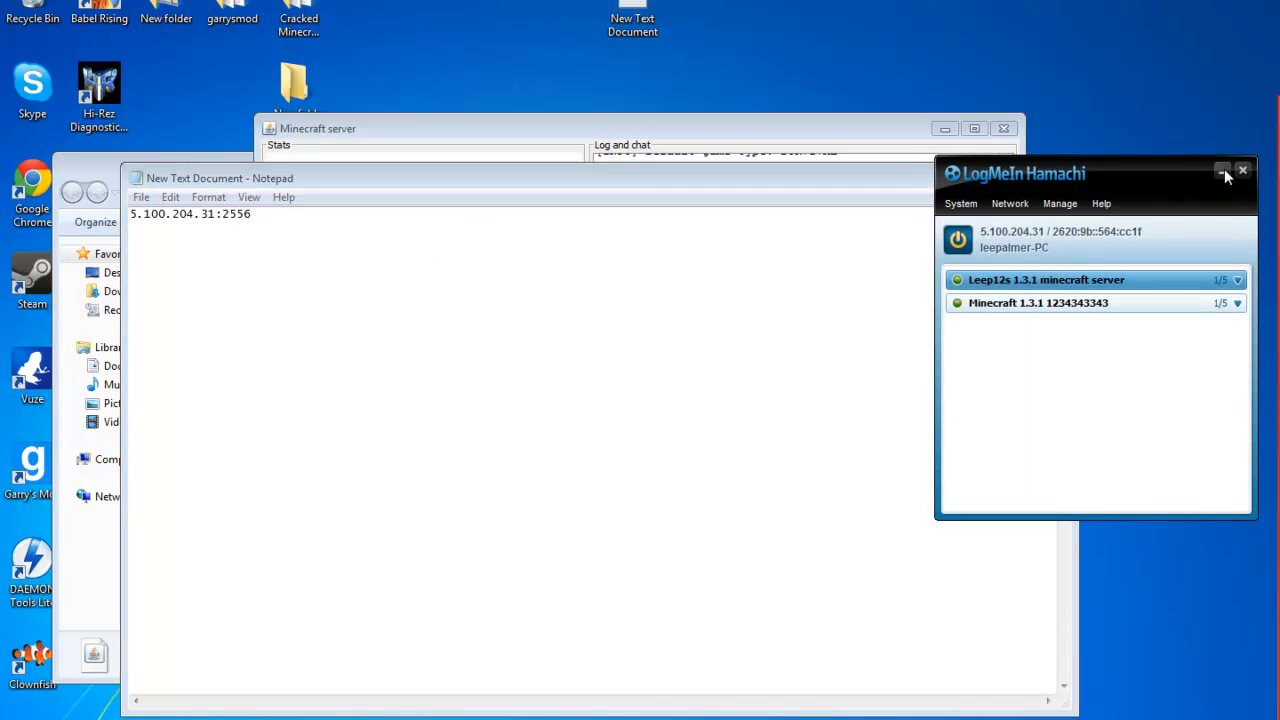
- Add localhost on the line below the address
left_click(1240, 174)
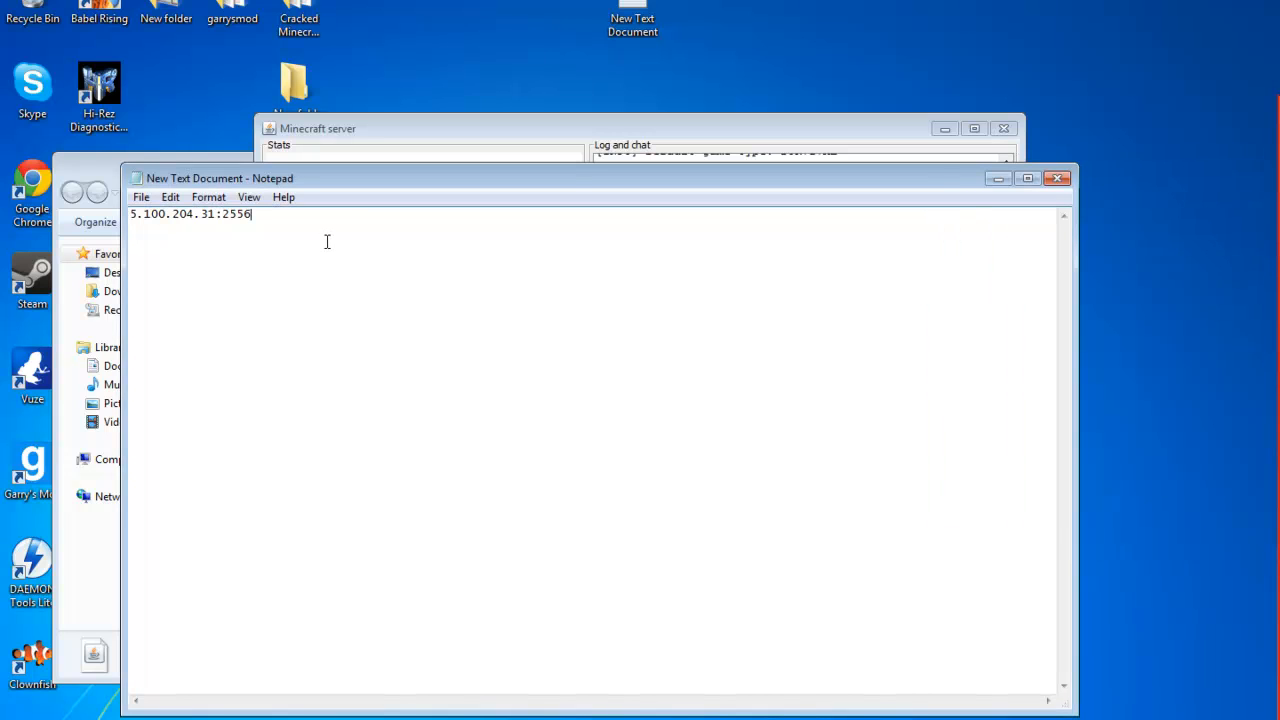
type("local")
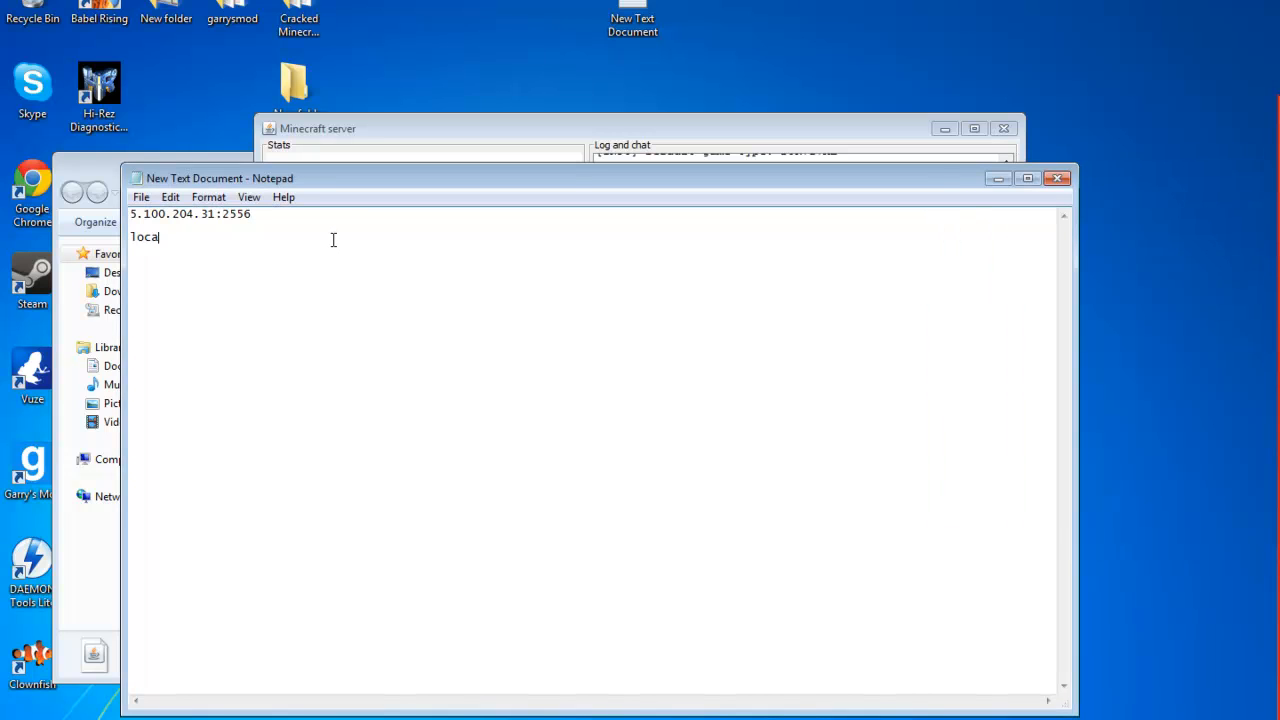
type("host")
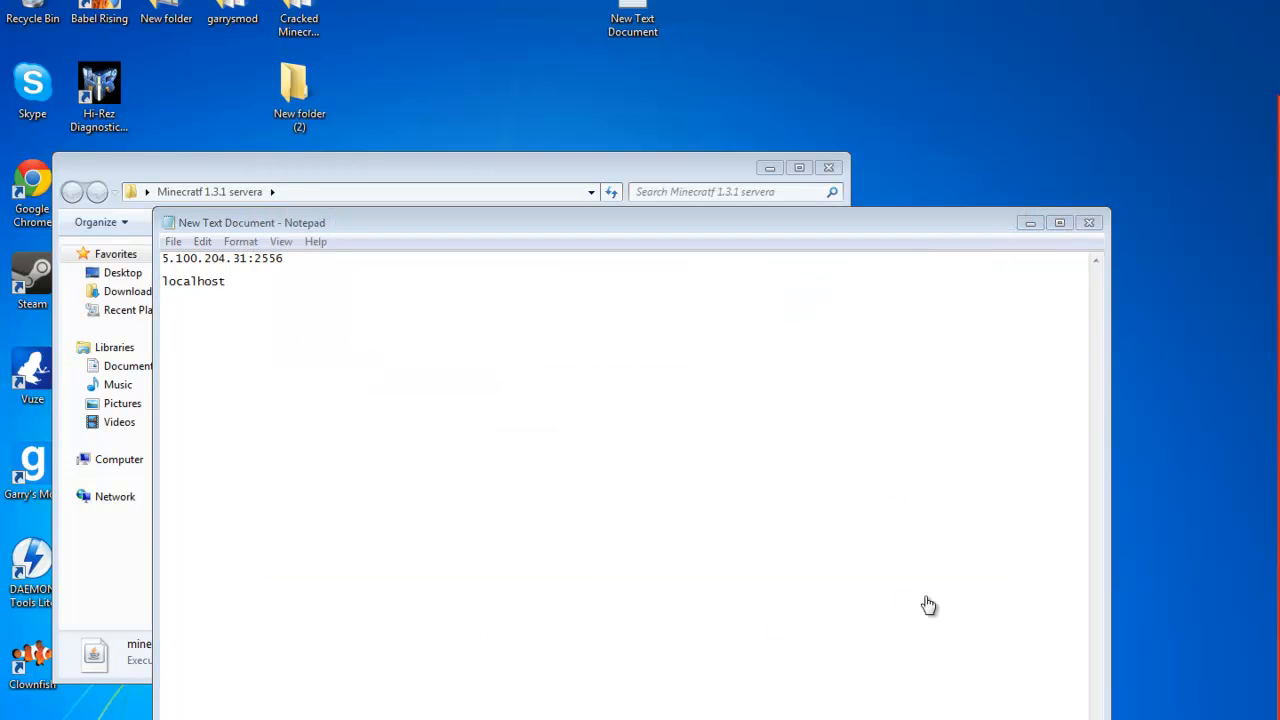
mouse_move(1024, 618)
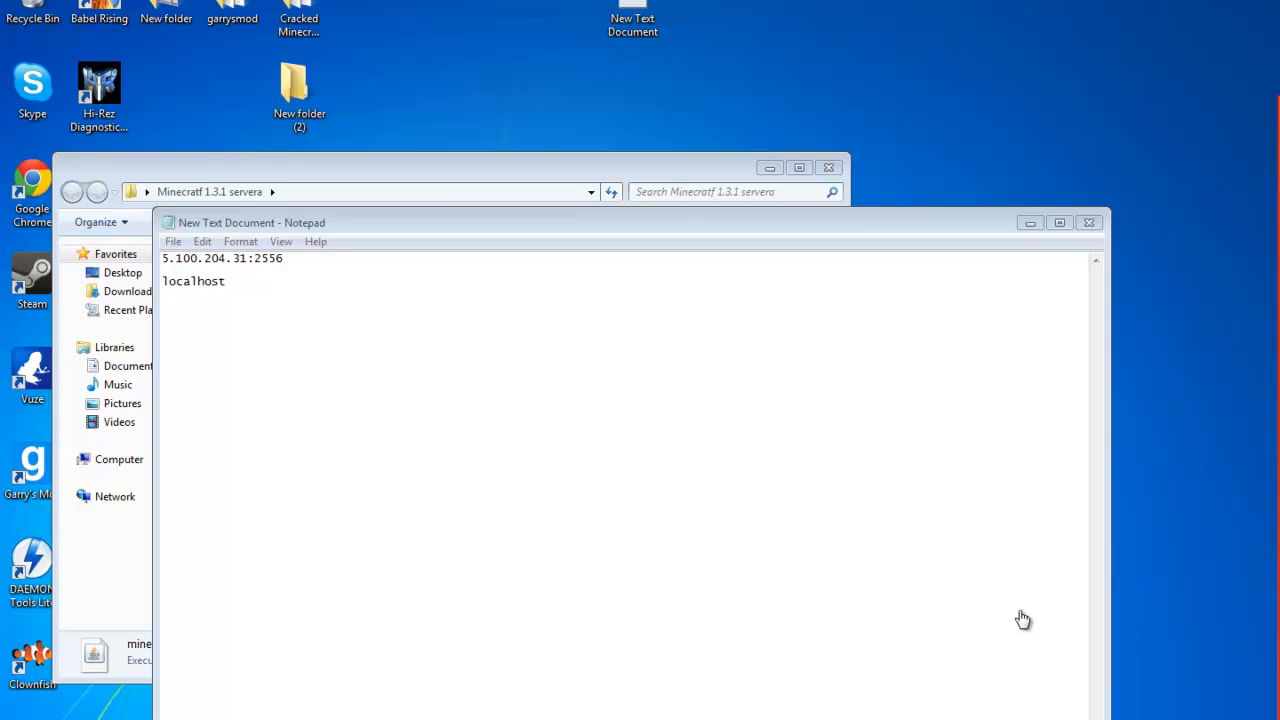